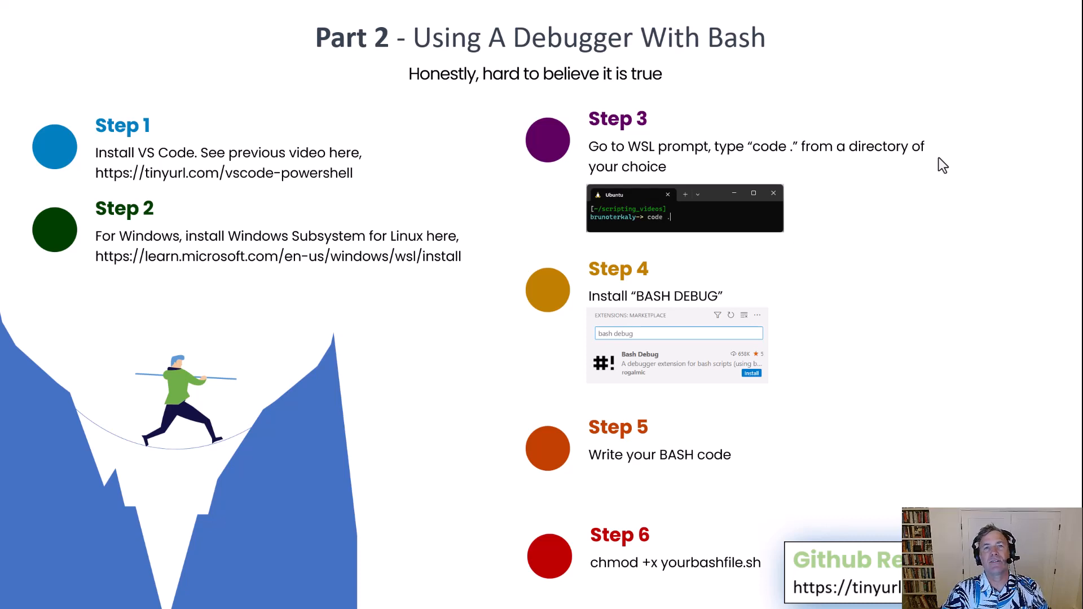
mouse_move(565, 290)
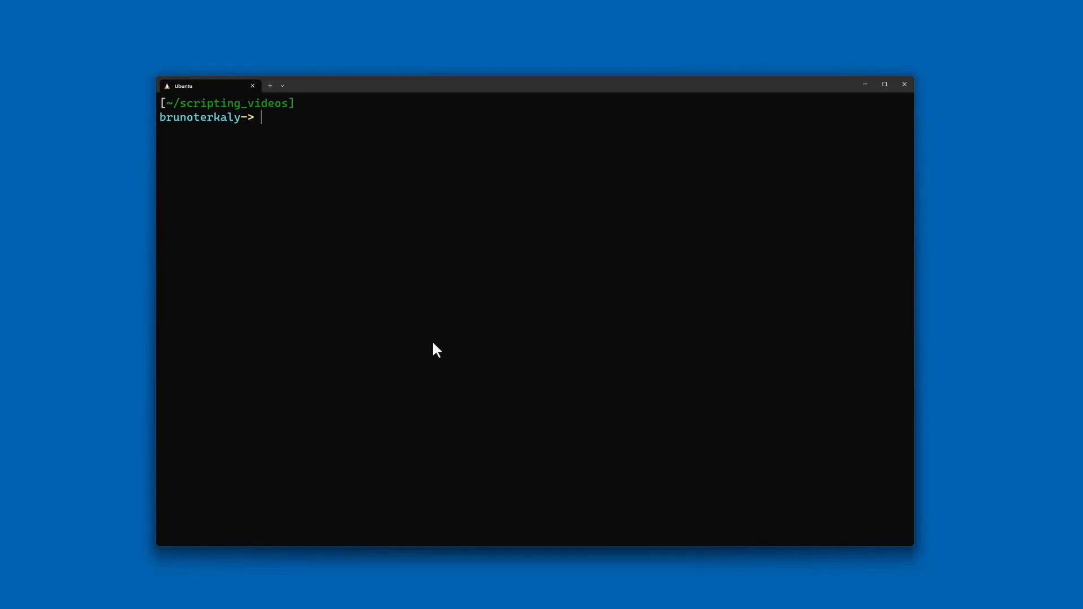
mouse_move(636, 275)
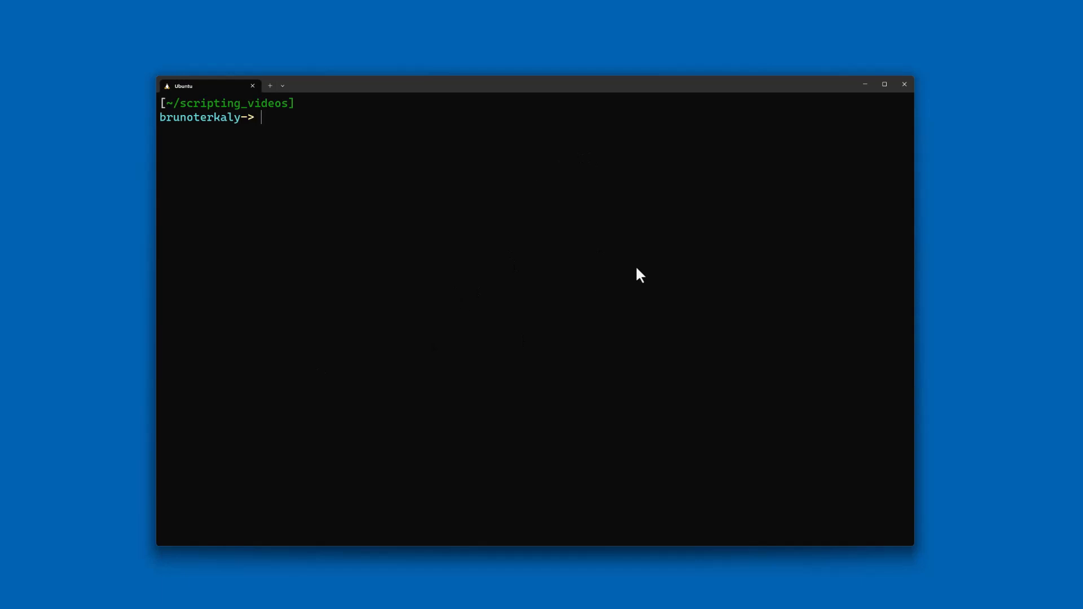
Show the working directory and list the scripting_videos files, revealing test.sh and hello_world.sh.
key("Return")
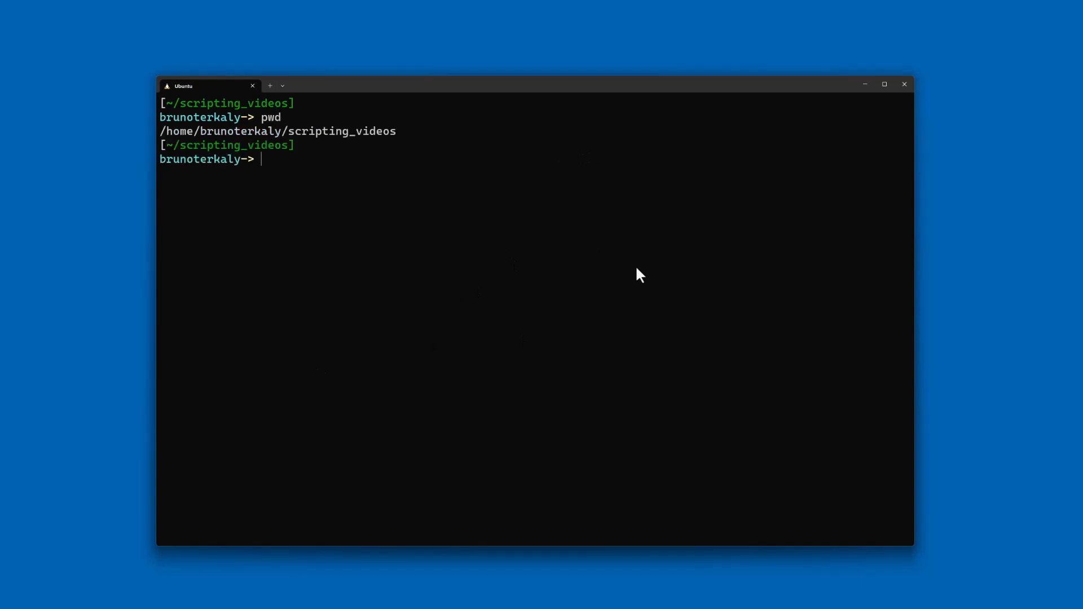
type("ls")
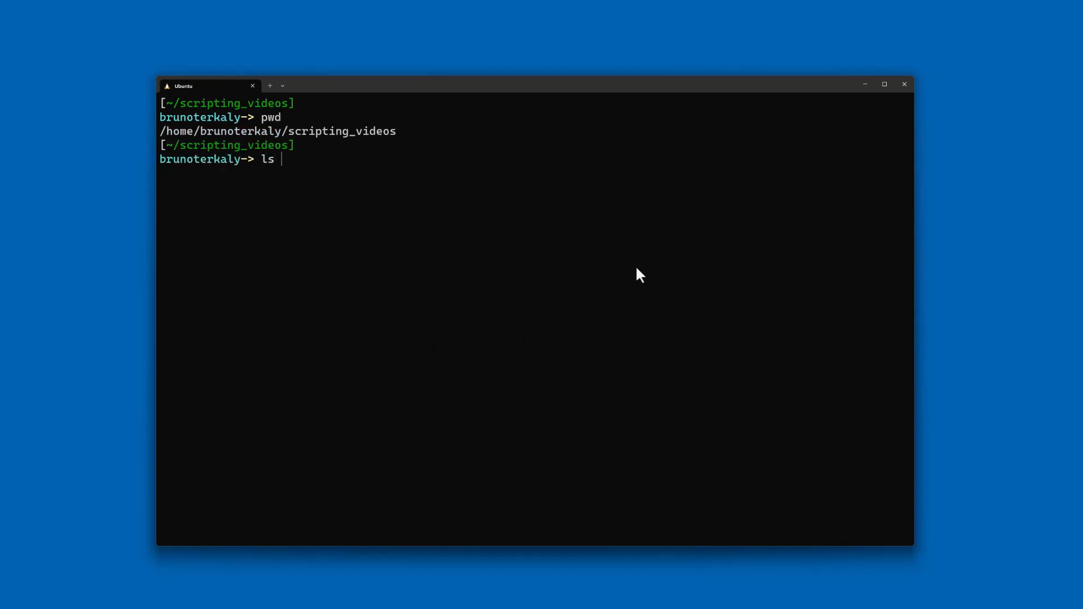
key("Return")
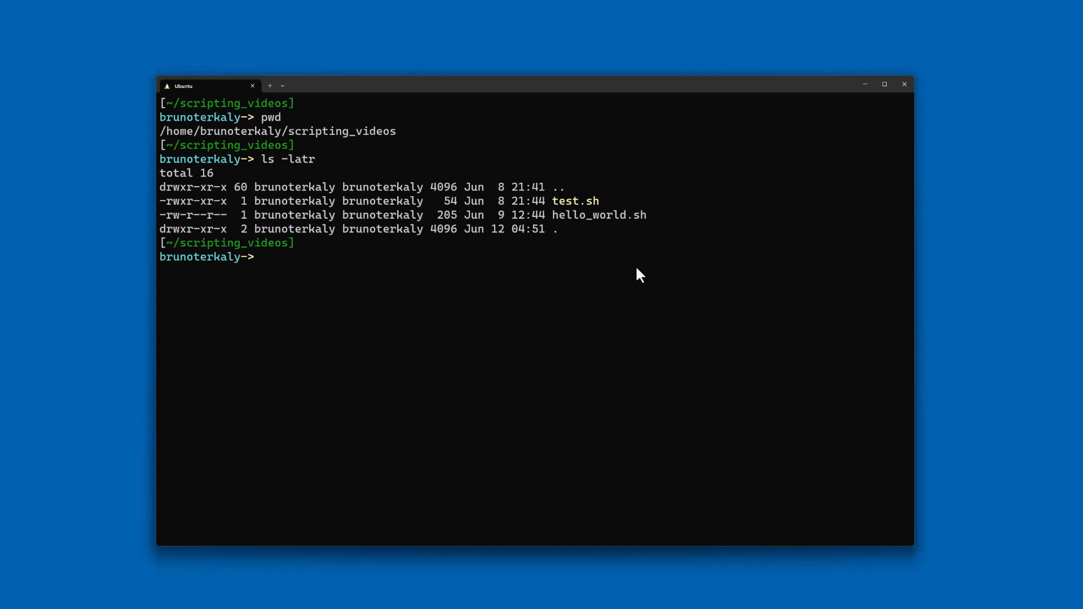
Launch VS Code on the current folder with 'code .' and maximize the window.
type("code")
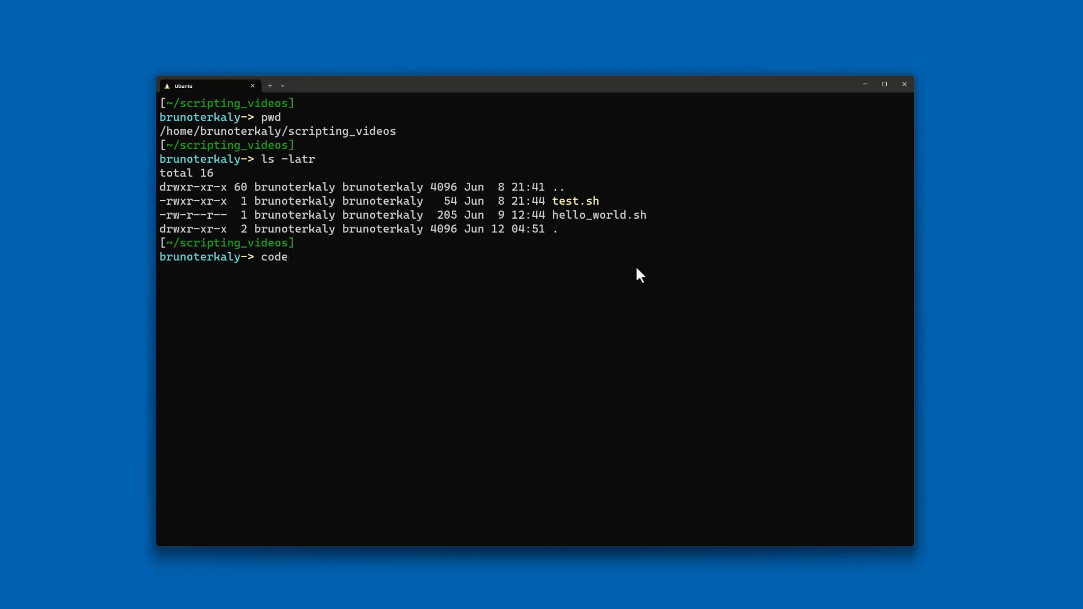
type(".")
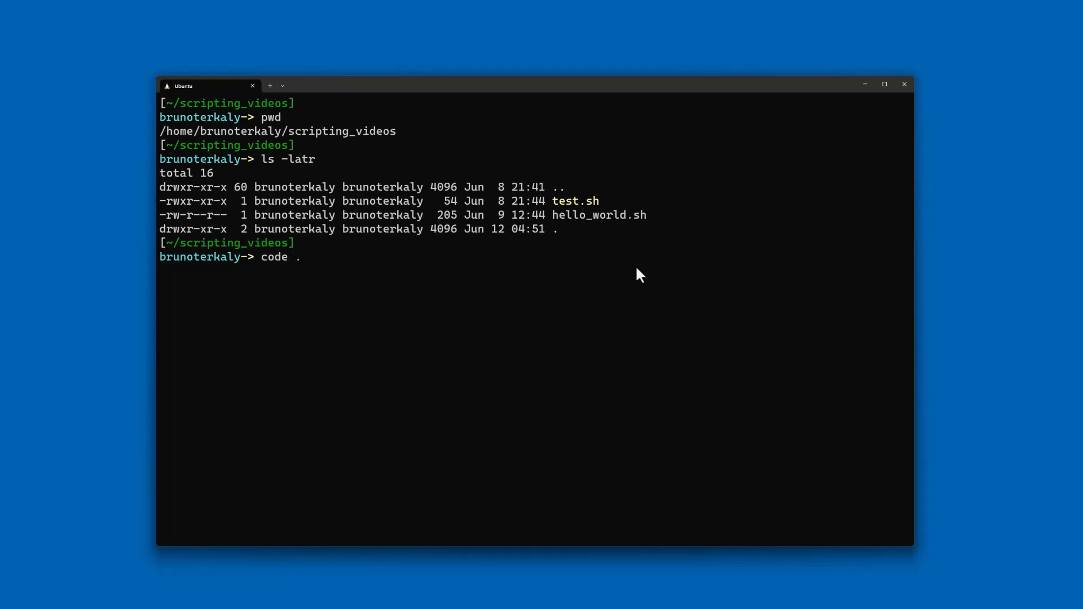
key("Return")
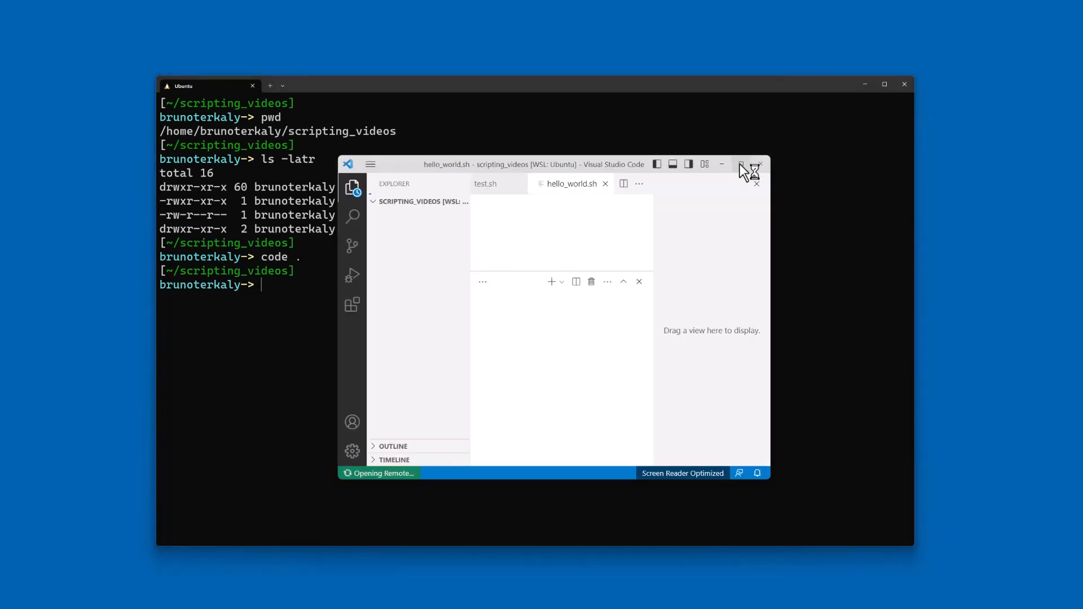
left_click(742, 165)
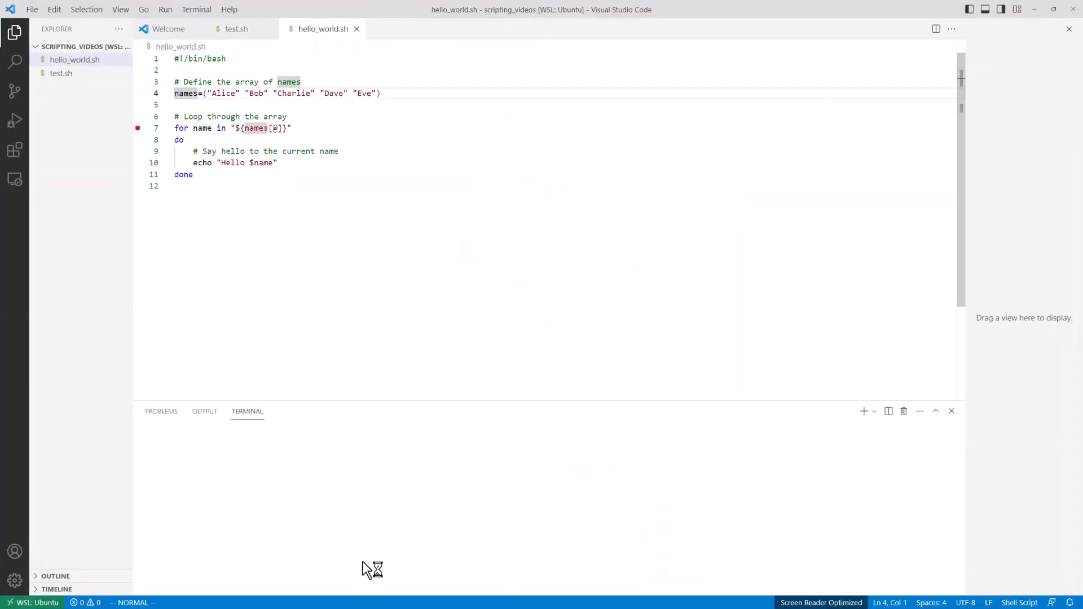
left_click(15, 149)
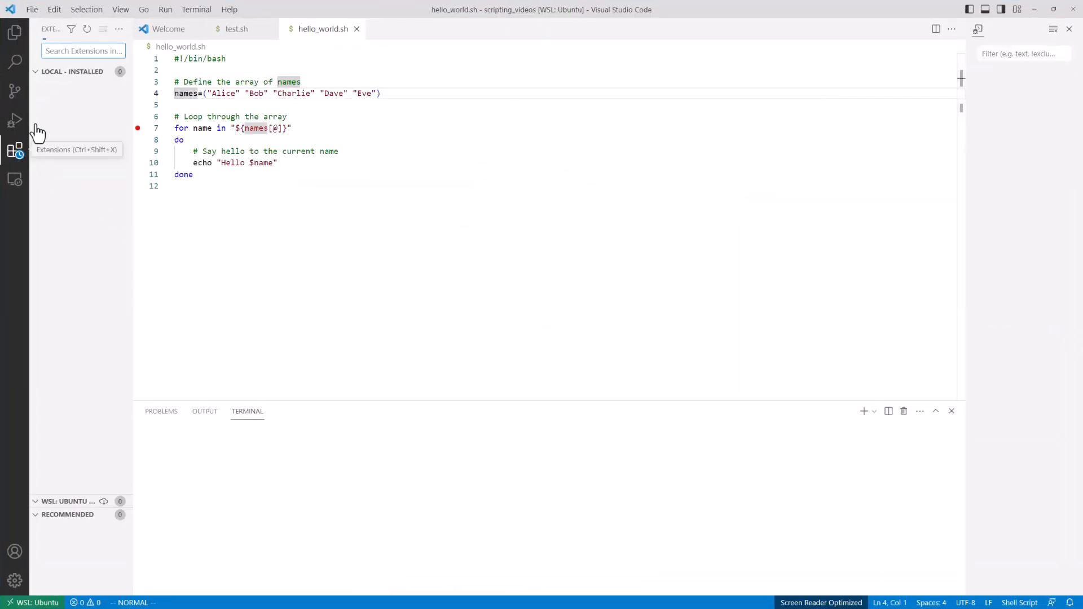
Search the Extensions view for 'bash debug' and install the Bash Debug extension on WSL: Ubuntu.
left_click(15, 148)
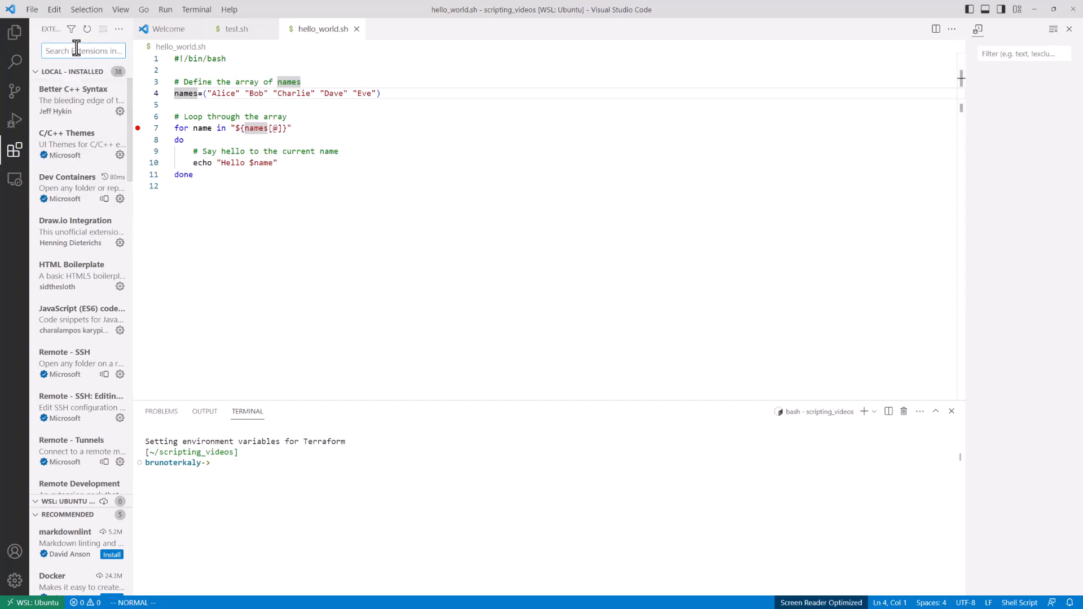
type("basg debu")
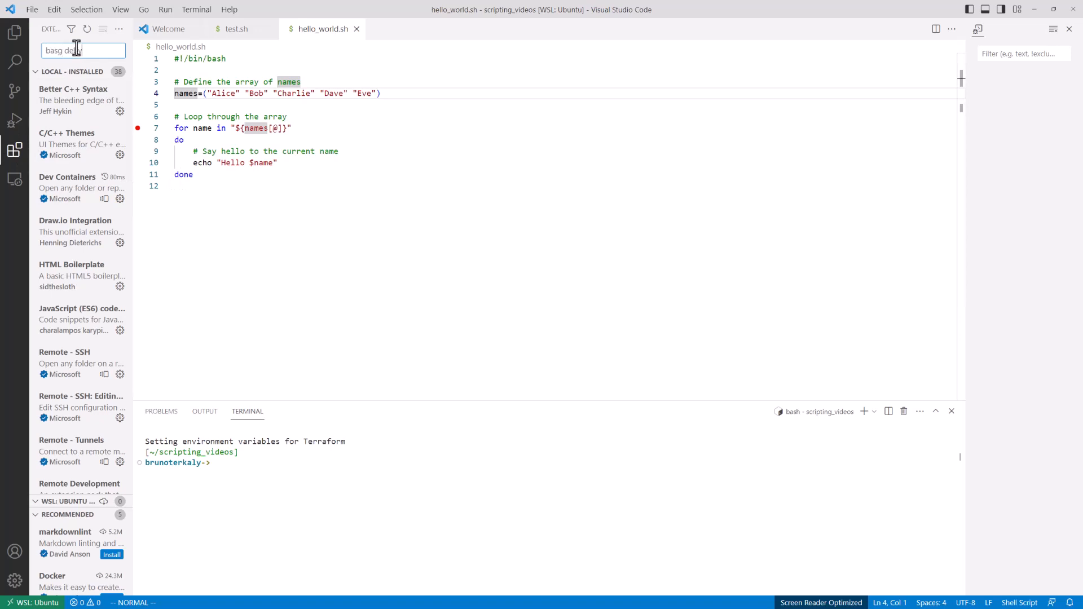
type("byg")
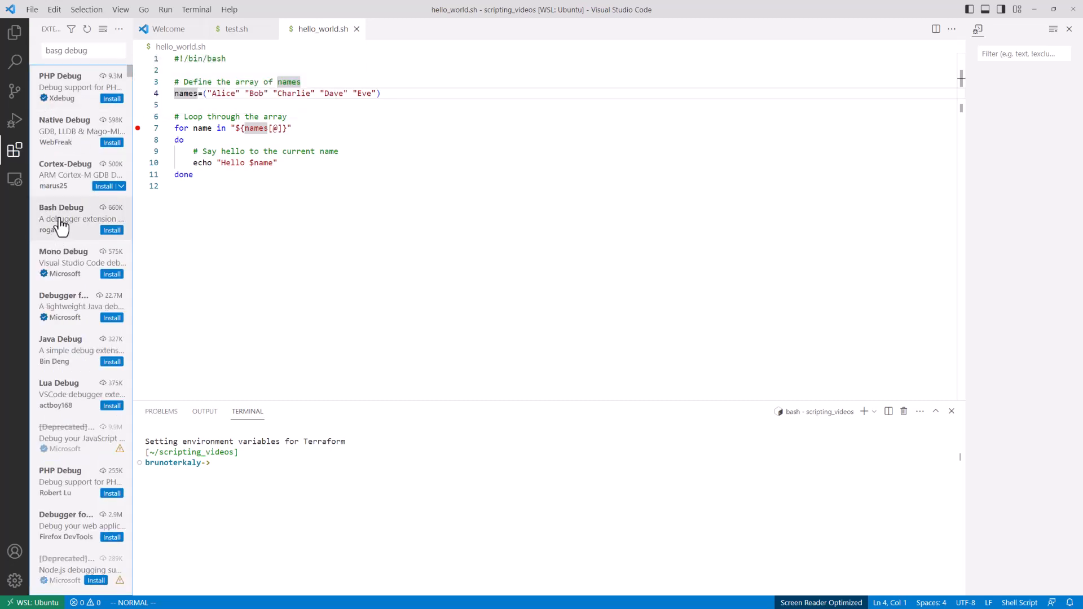
left_click(112, 230)
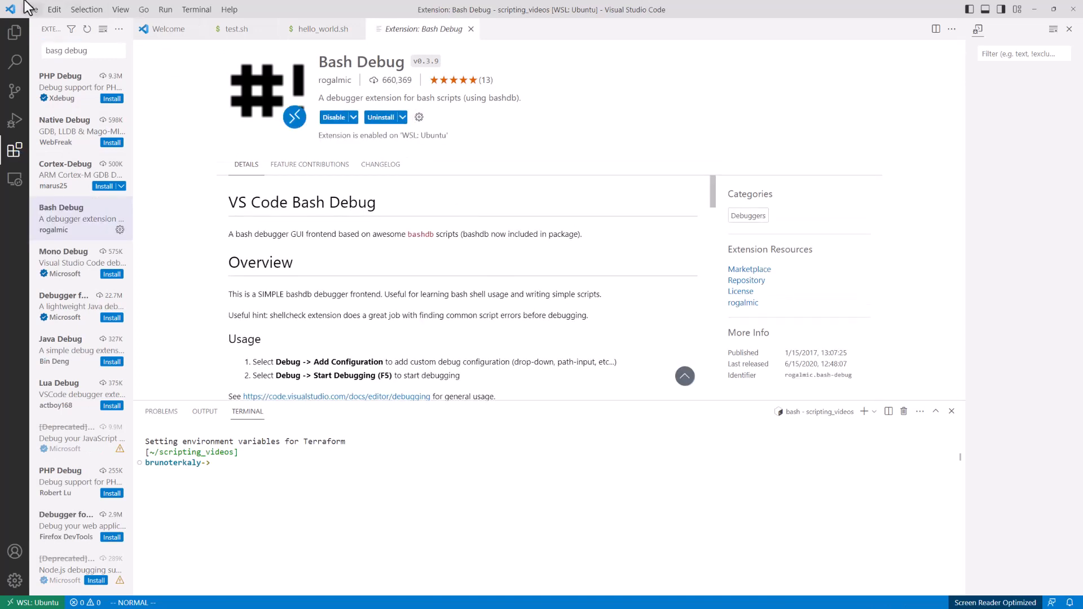
left_click(15, 33)
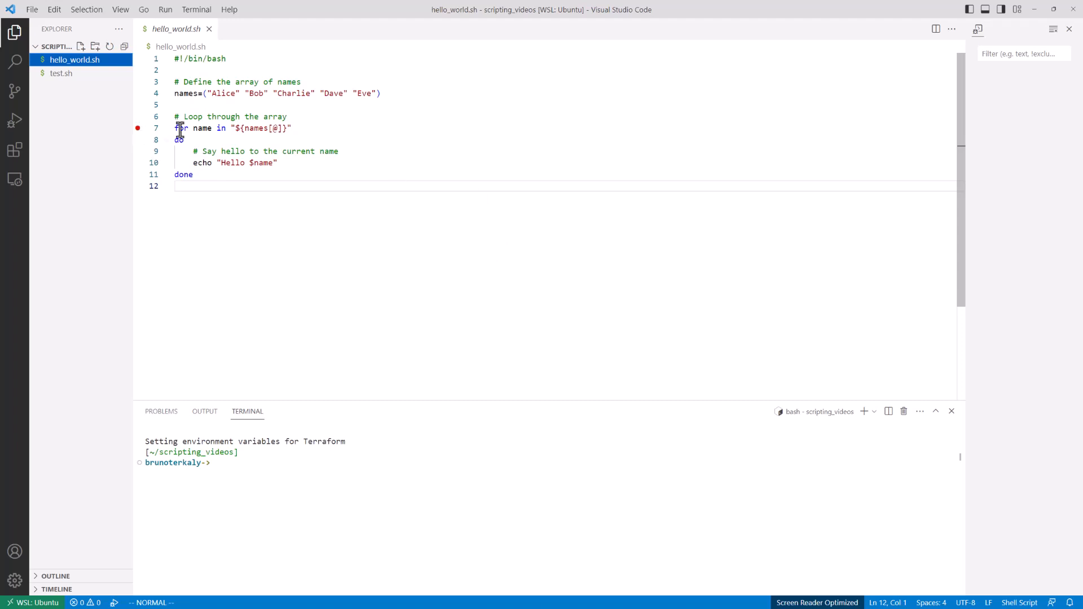
Start debugging from the Run menu and view the generated bashdb launch.json configuration.
left_click(165, 9)
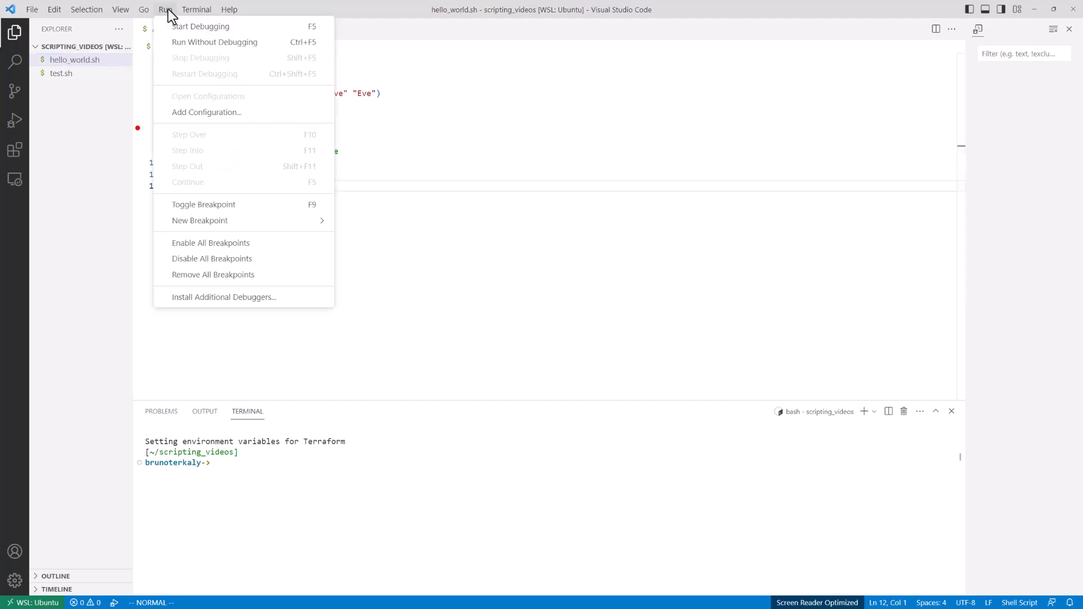
left_click(201, 26)
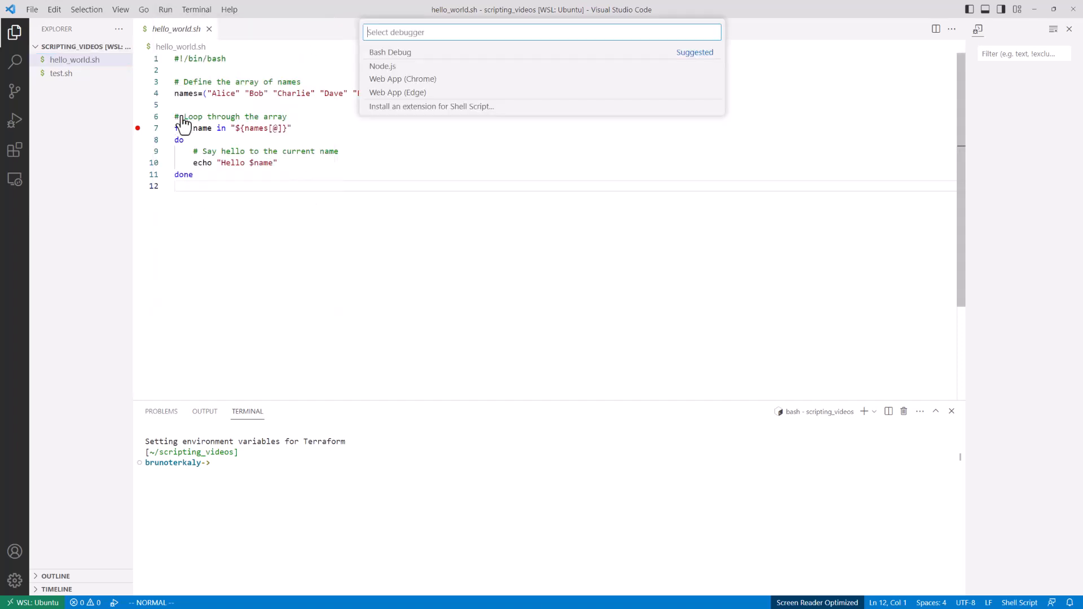
left_click(390, 52)
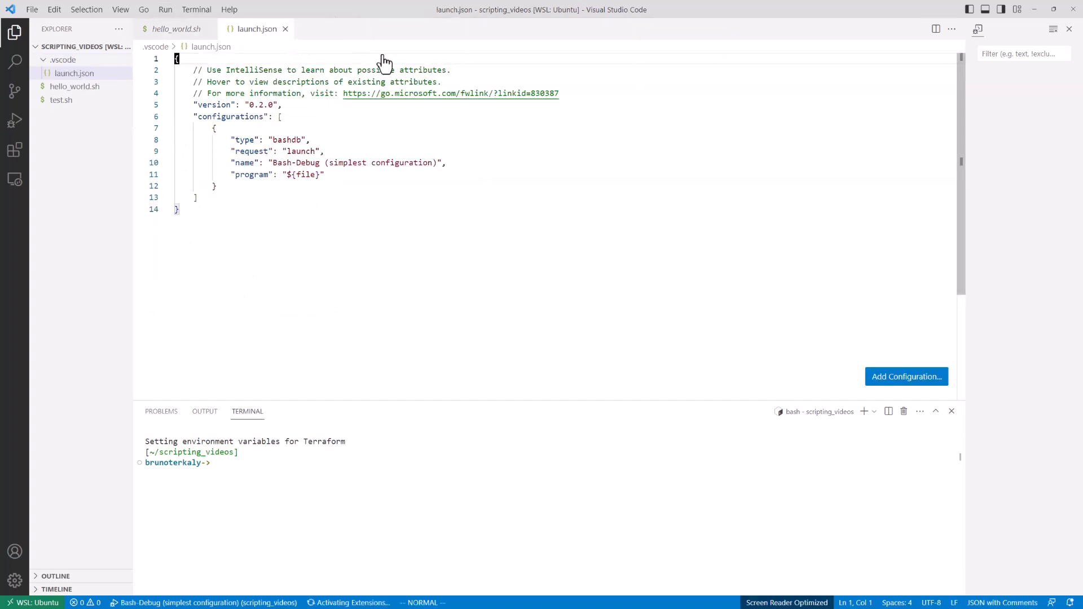
Reopen hello_world.sh from the Explorer, showing its loop breakpoint.
left_click(74, 72)
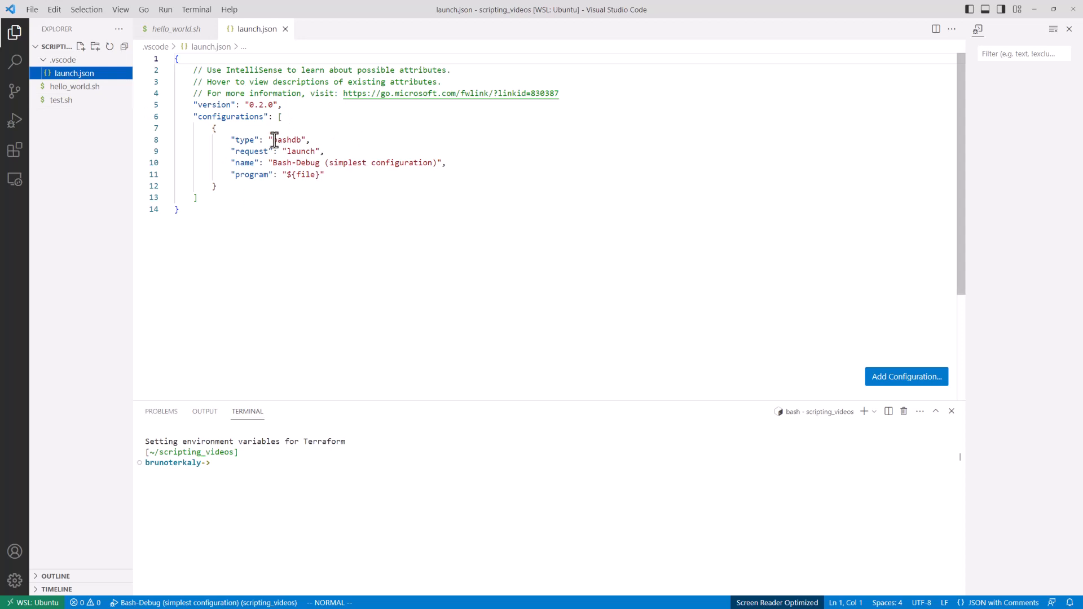
left_click(74, 86)
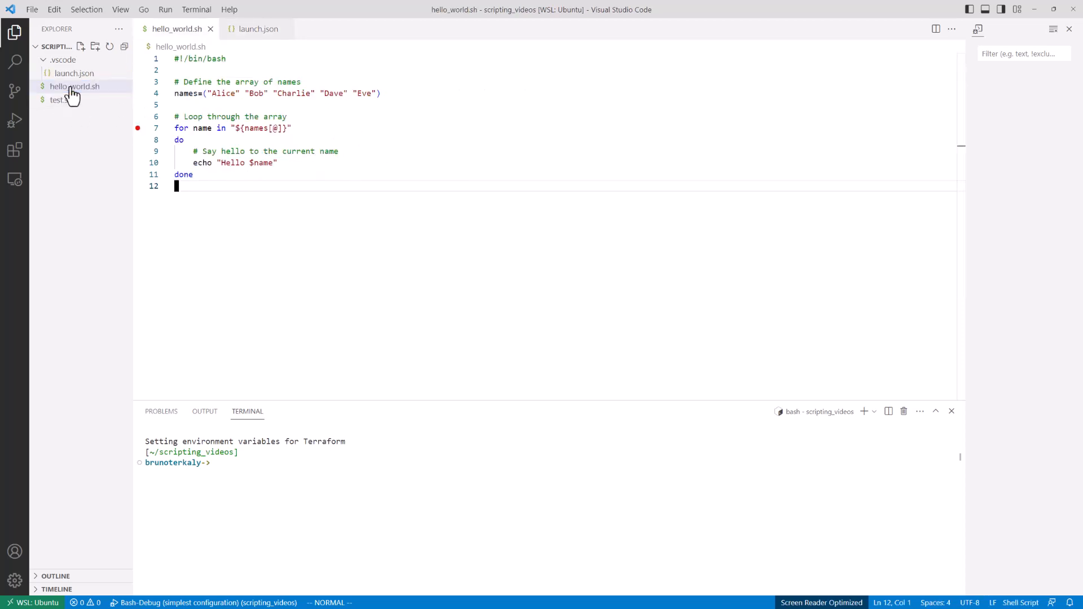
mouse_move(264, 167)
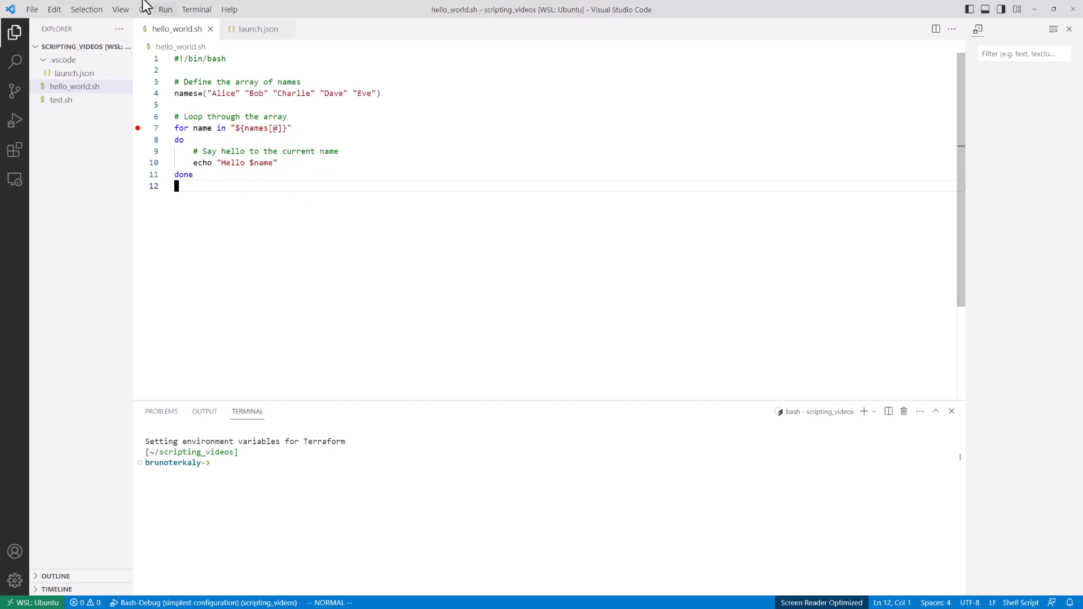
Start a Bash-Debug session from the Run menu, pausing at the names array line.
left_click(165, 10)
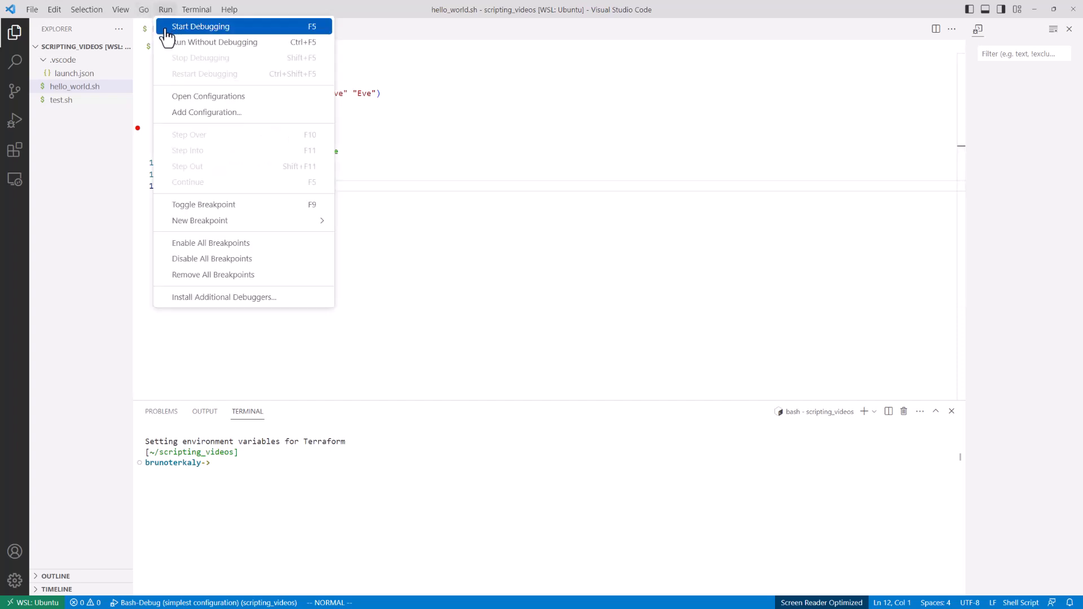
left_click(201, 26)
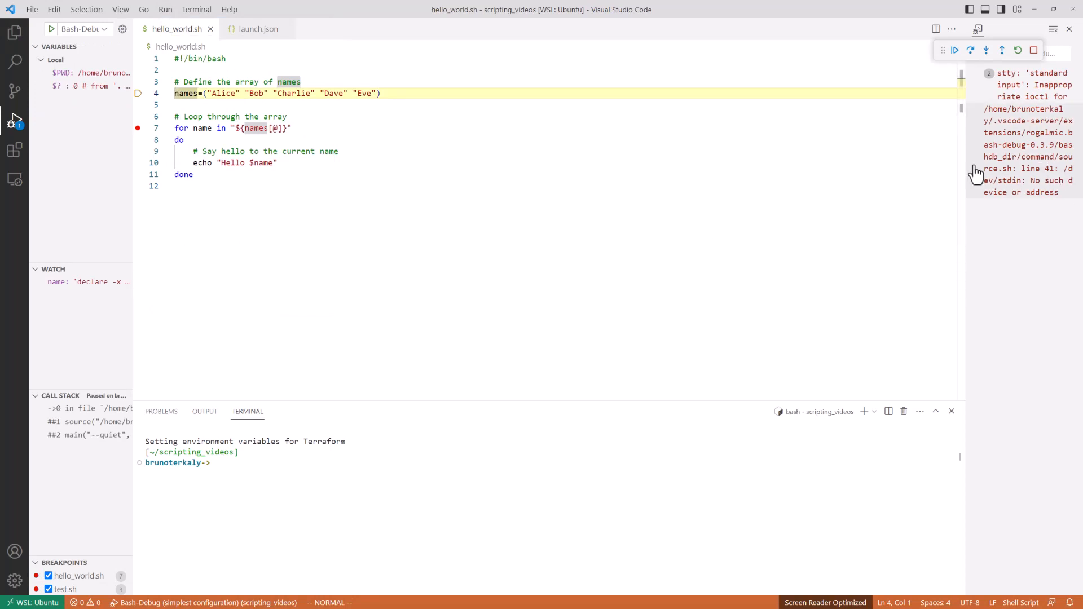
mouse_move(966, 227)
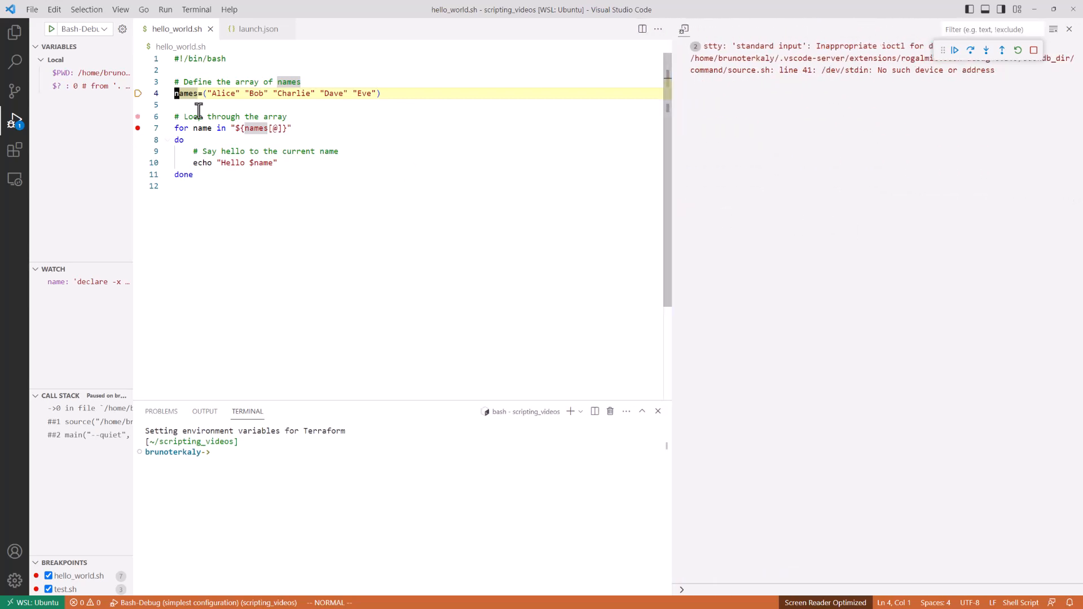
Step over into the loop so execution pauses at the echo line.
left_click(165, 9)
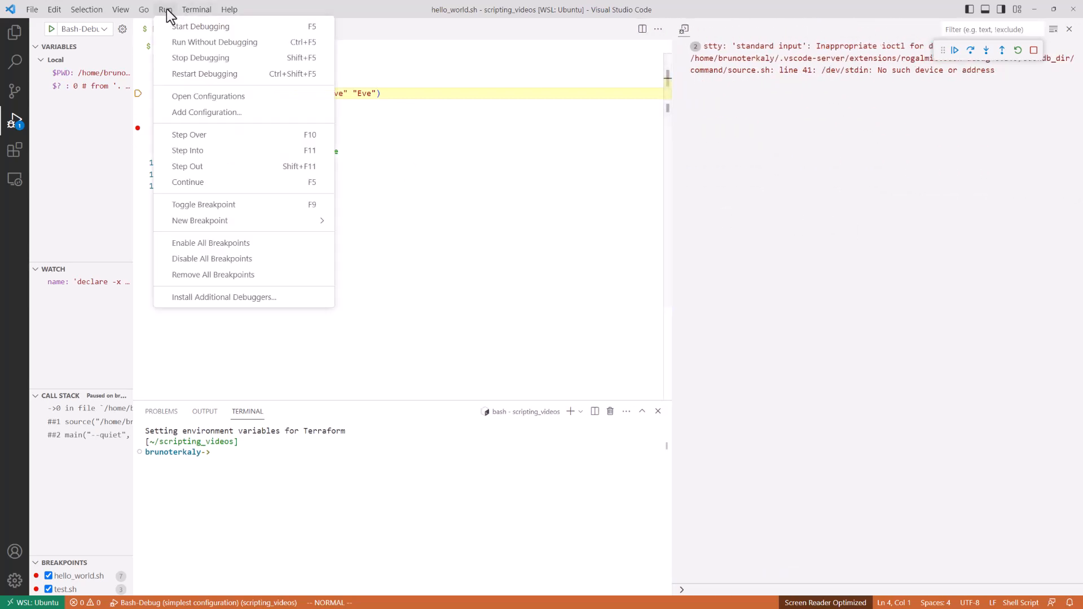
mouse_move(188, 135)
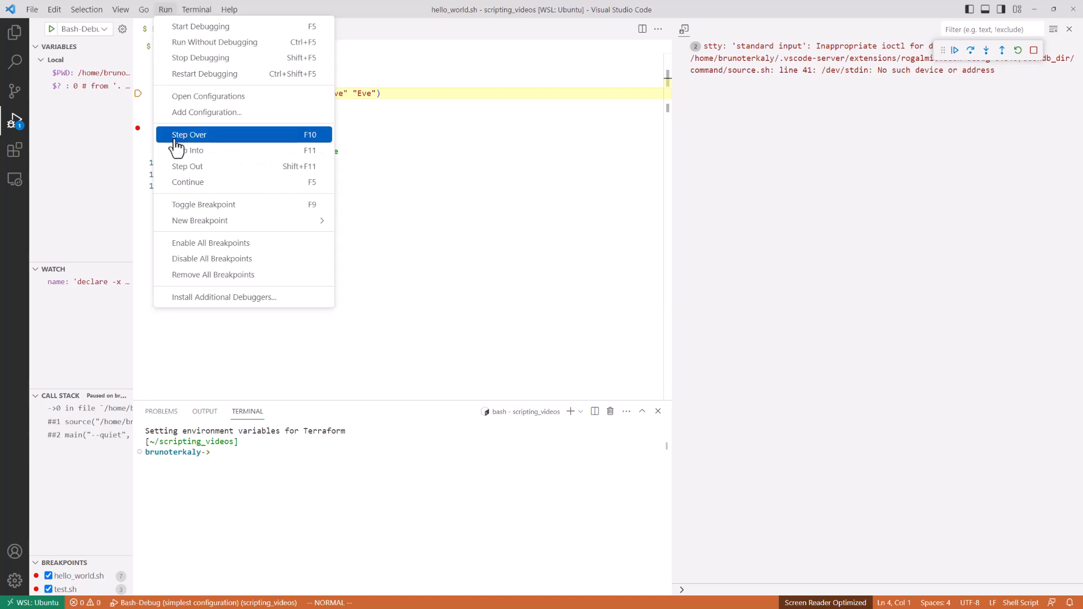
left_click(189, 134)
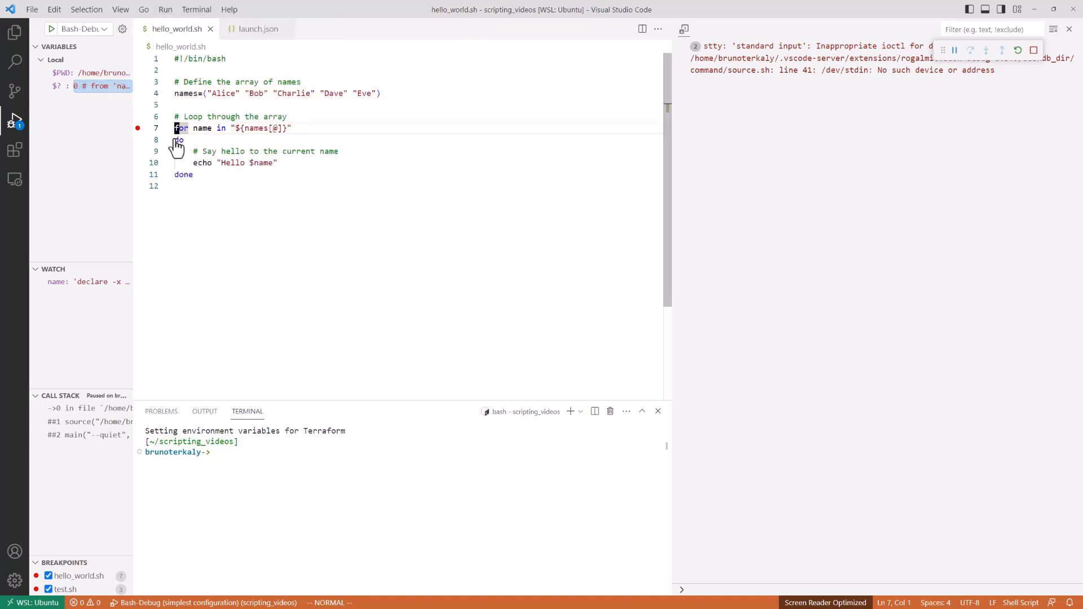
left_click(971, 49)
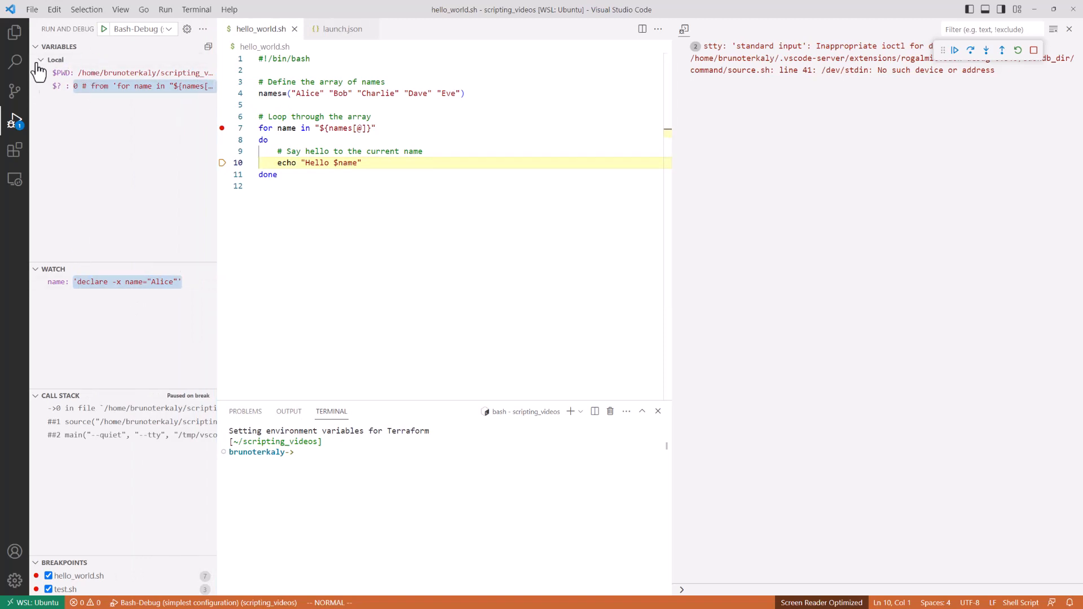
mouse_move(94, 287)
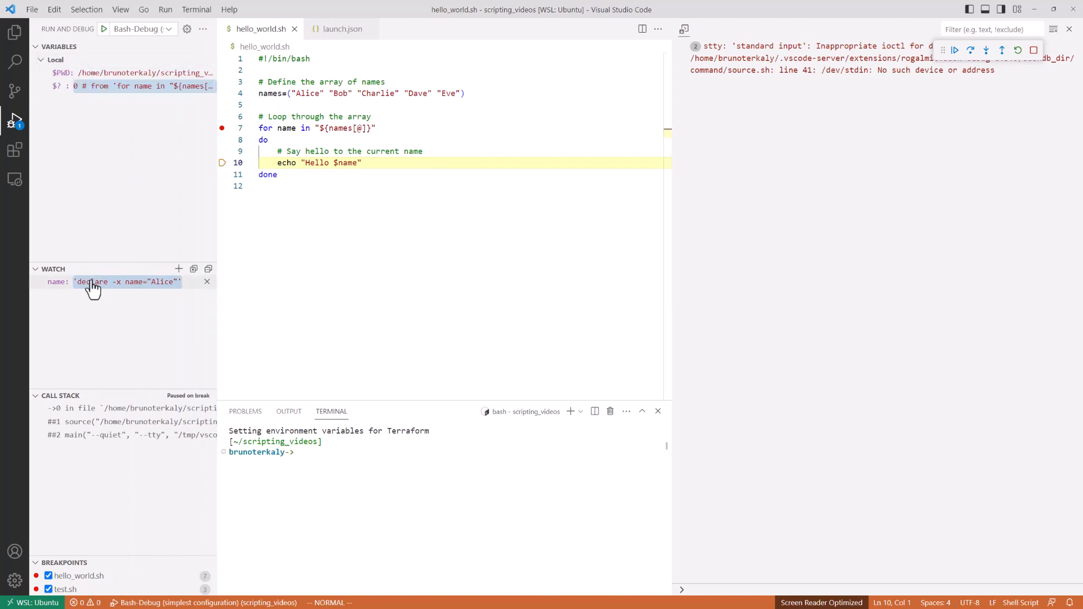
Remove and re-add the 'name' watch expression, now showing Alice.
left_click(207, 282)
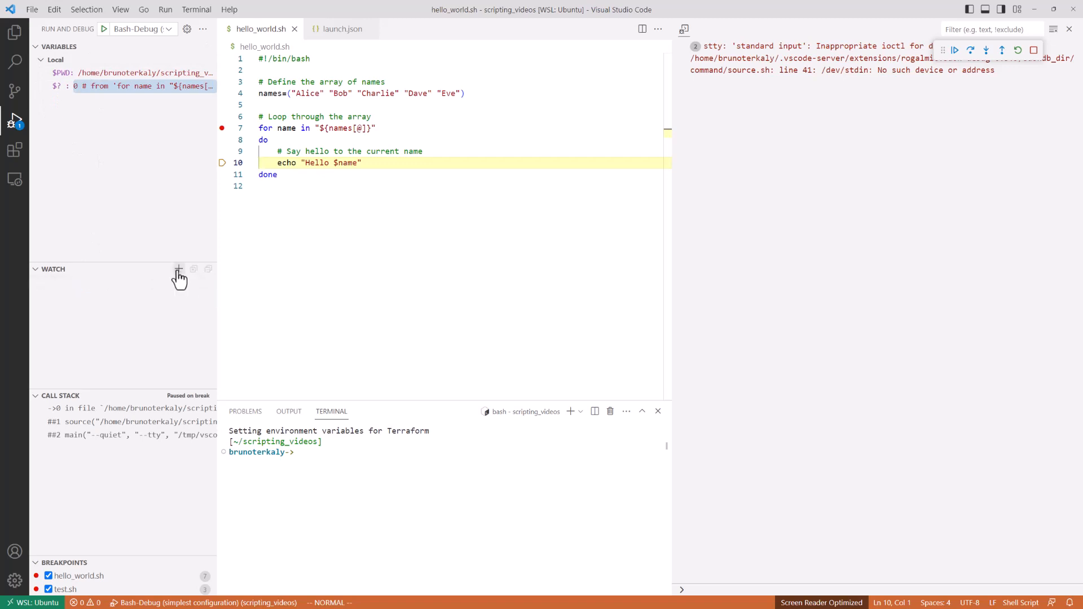
left_click(180, 268)
type("name")
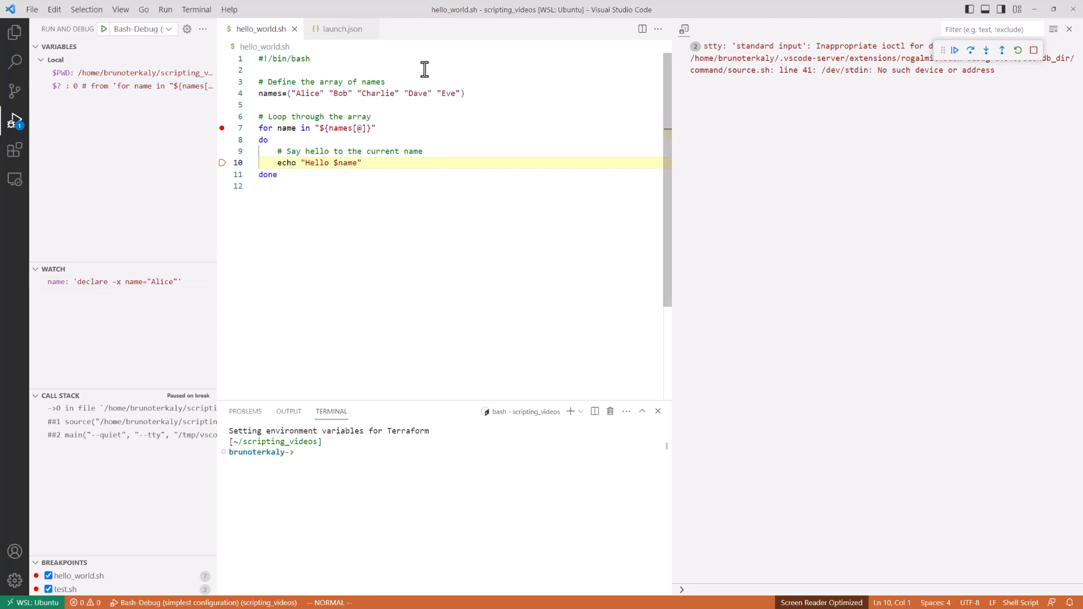
mouse_move(379, 269)
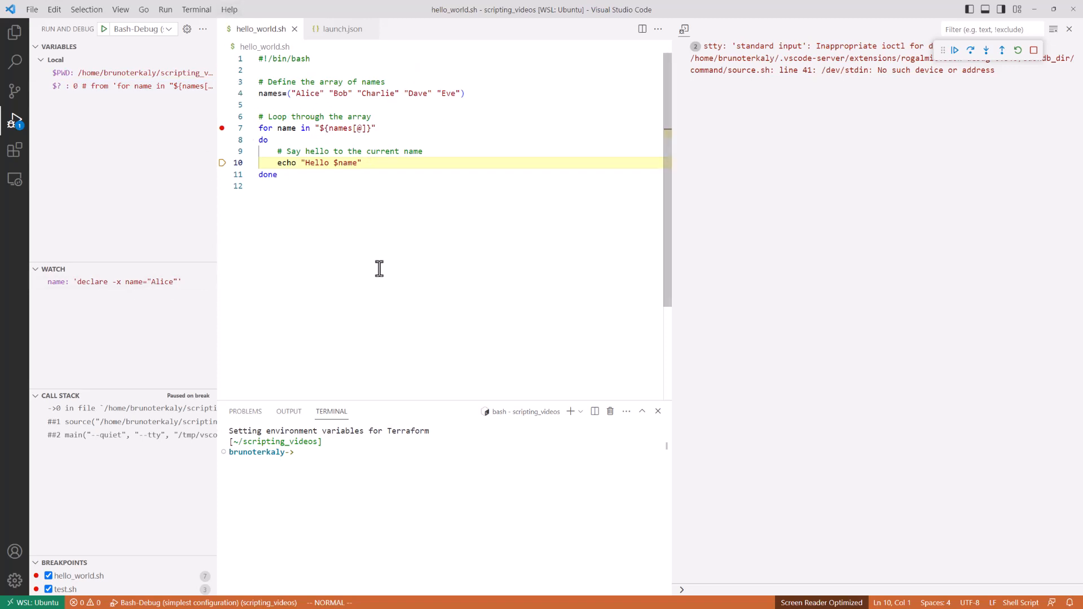
Continue through the loop iterations so the output prints Hello Alice, Hello Bob and Hello Charlie.
left_click(970, 49)
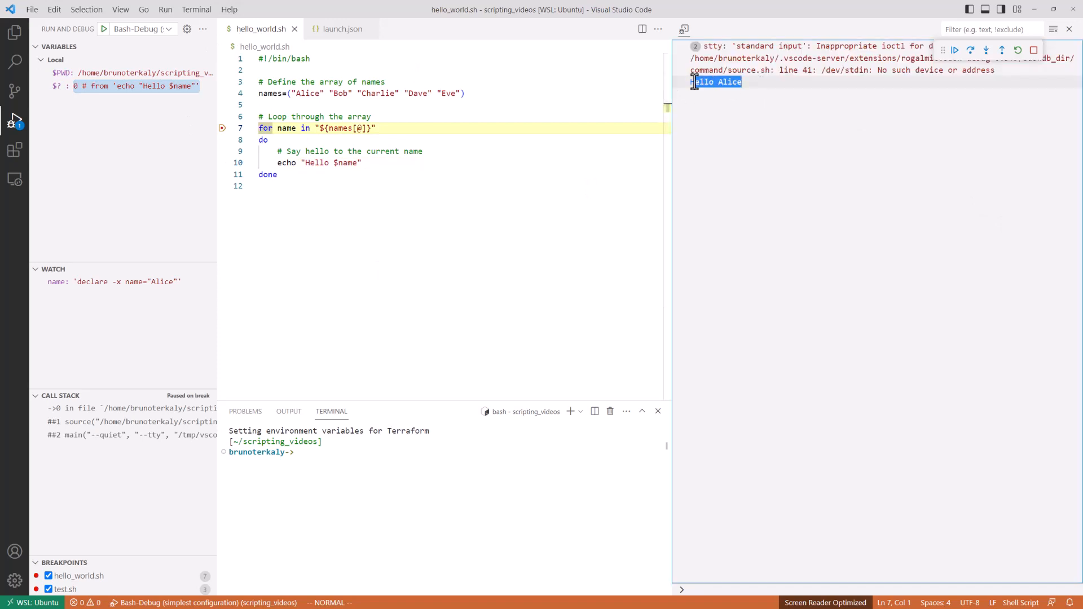
left_click(970, 50)
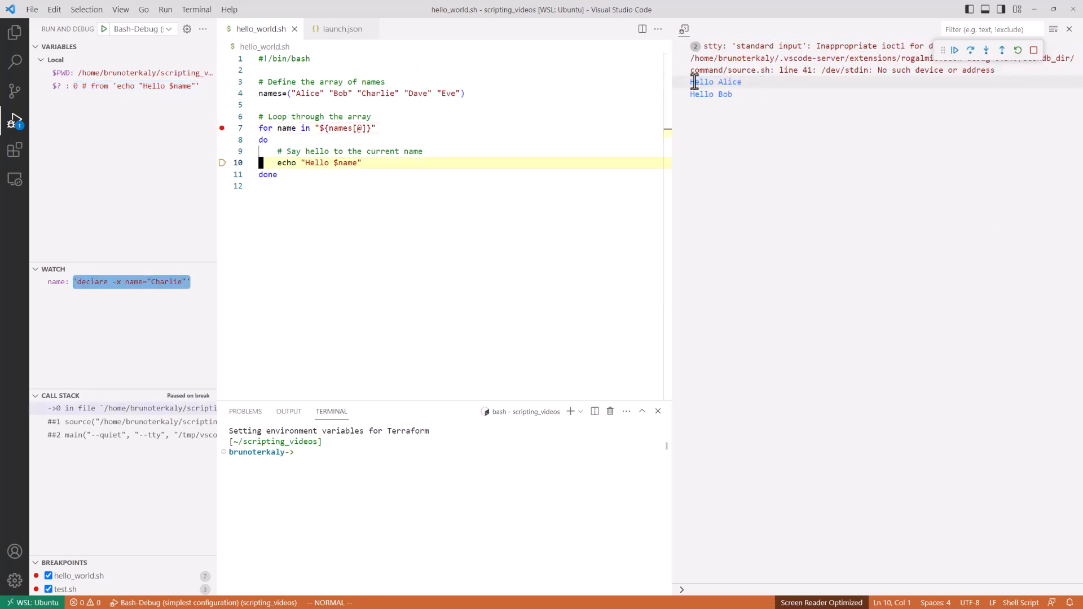
left_click(970, 48)
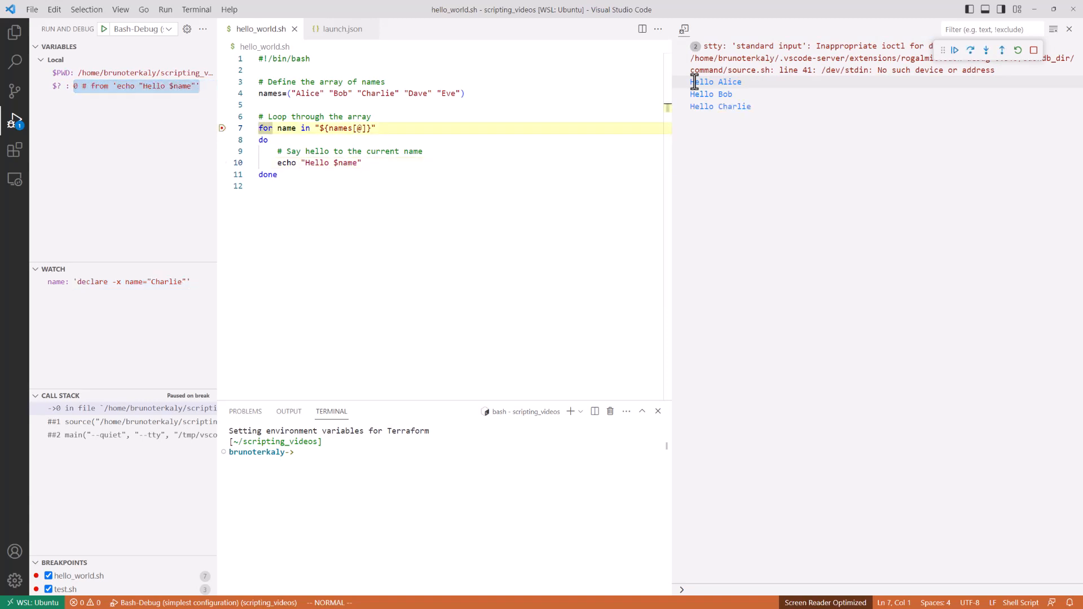